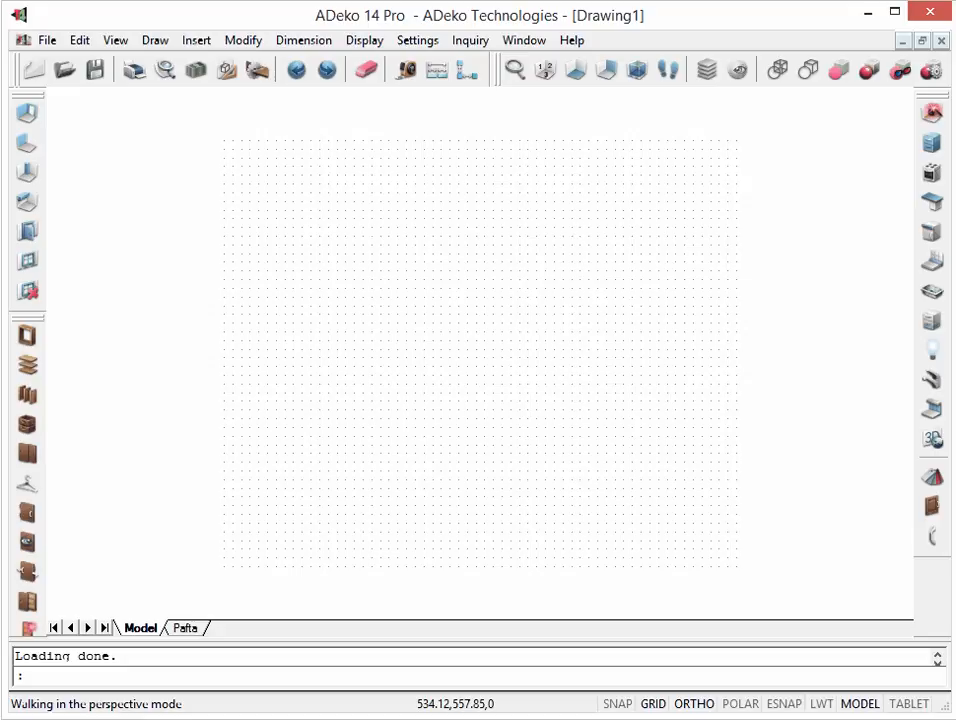
{"action": "mouse_move", "coordinate": [544, 70]}
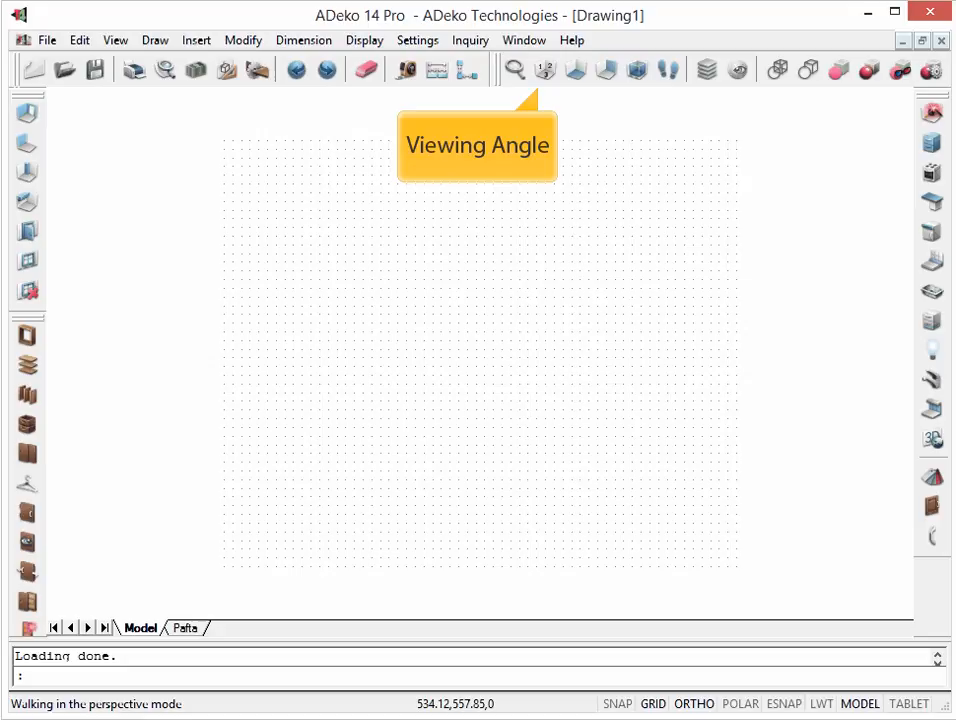
{"action": "mouse_move", "coordinate": [706, 69]}
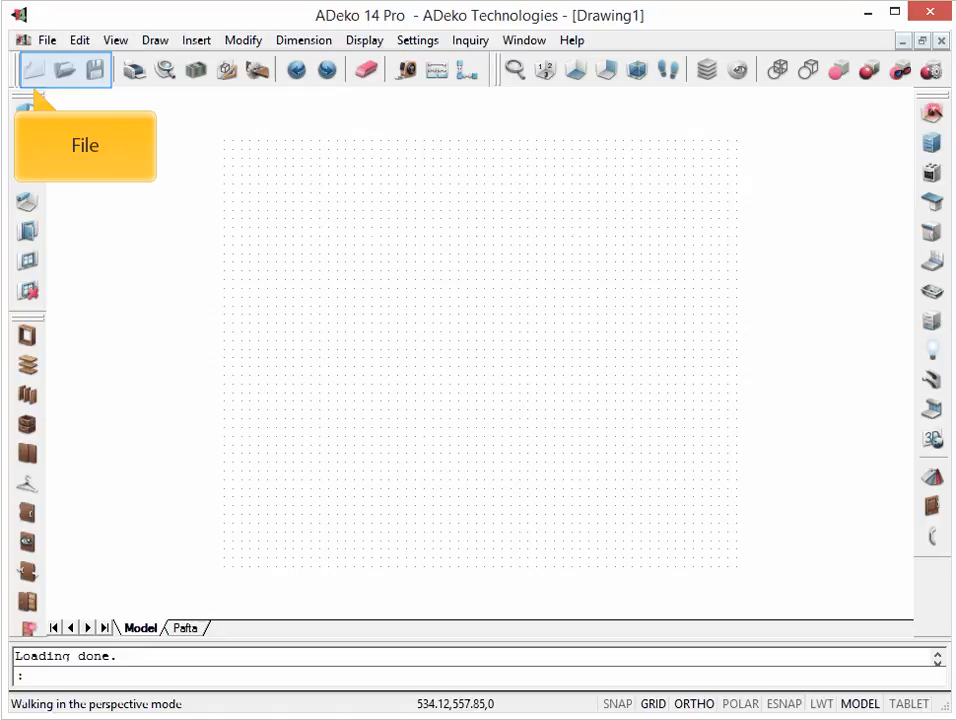
{"action": "mouse_move", "coordinate": [195, 70]}
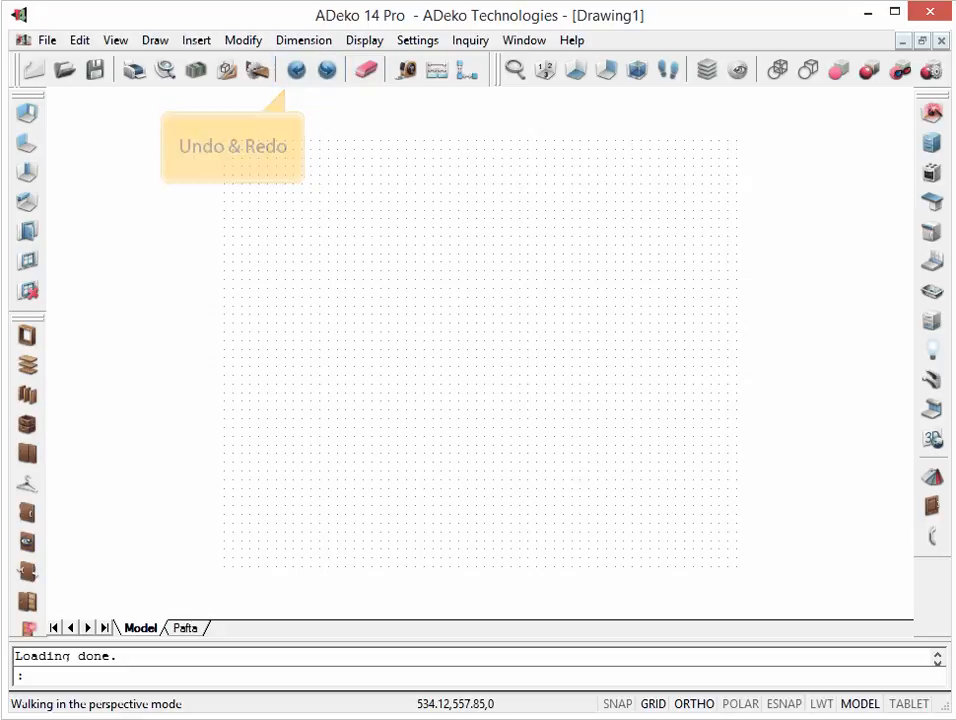
{"action": "mouse_move", "coordinate": [365, 70]}
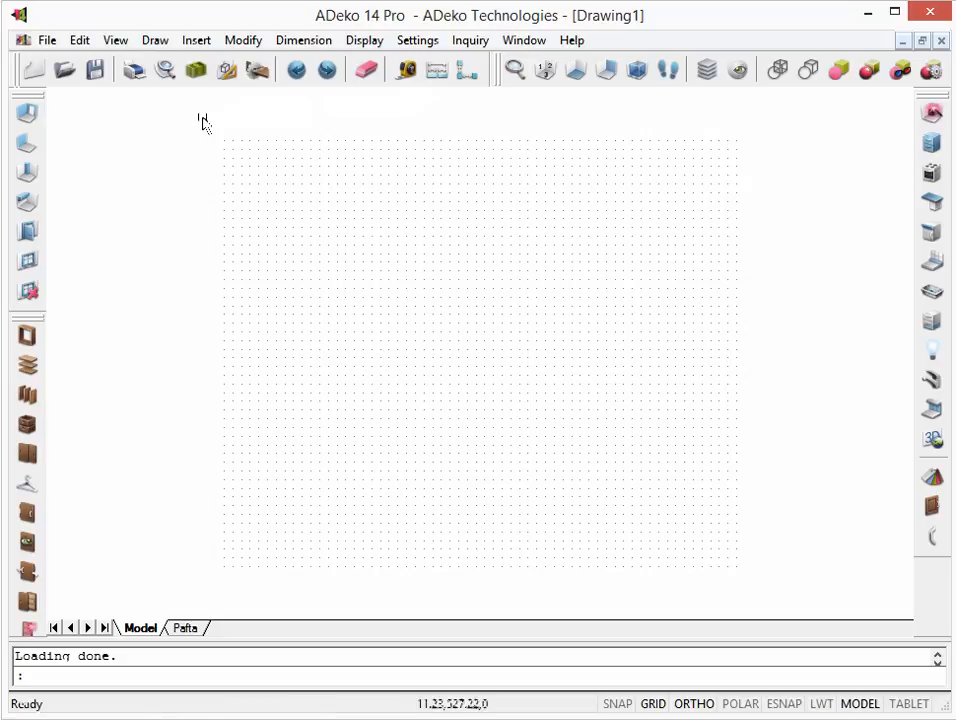
{"action": "mouse_move", "coordinate": [27, 113]}
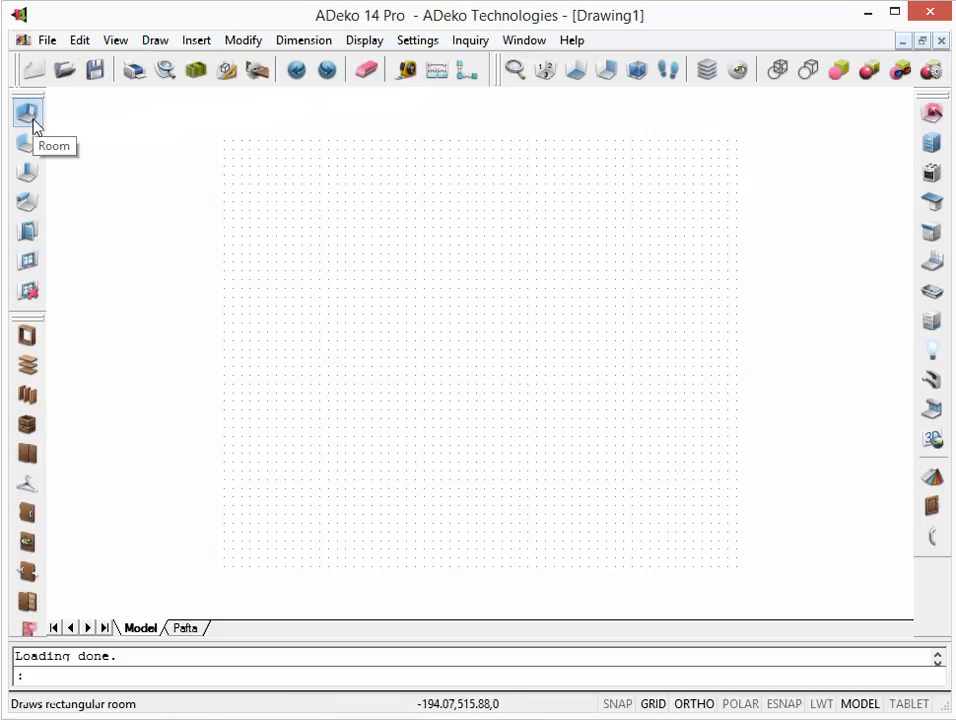